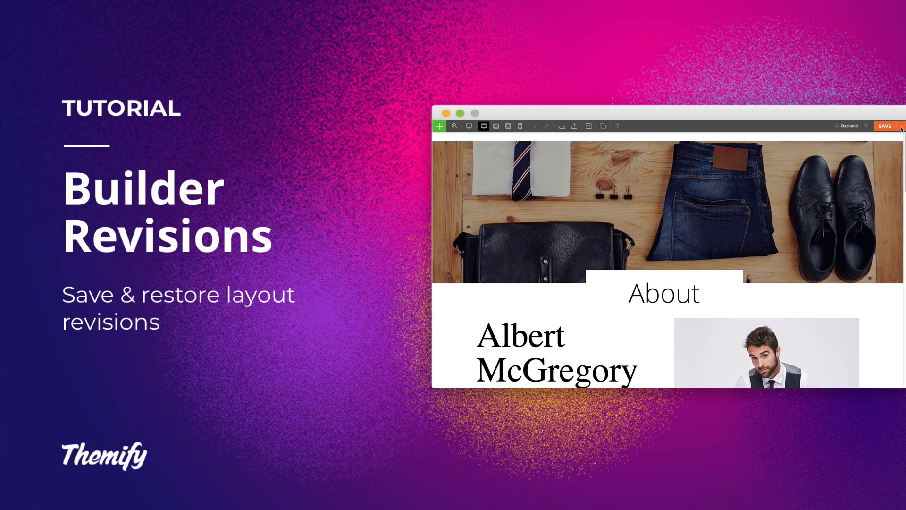
Save the current layout as a revision commented 'Revision 1'
left_click(884, 126)
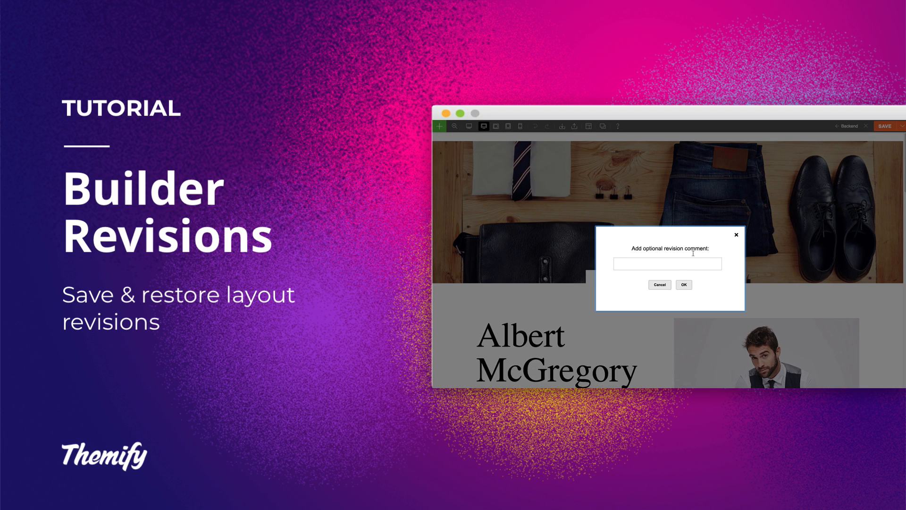
type("Revision 1")
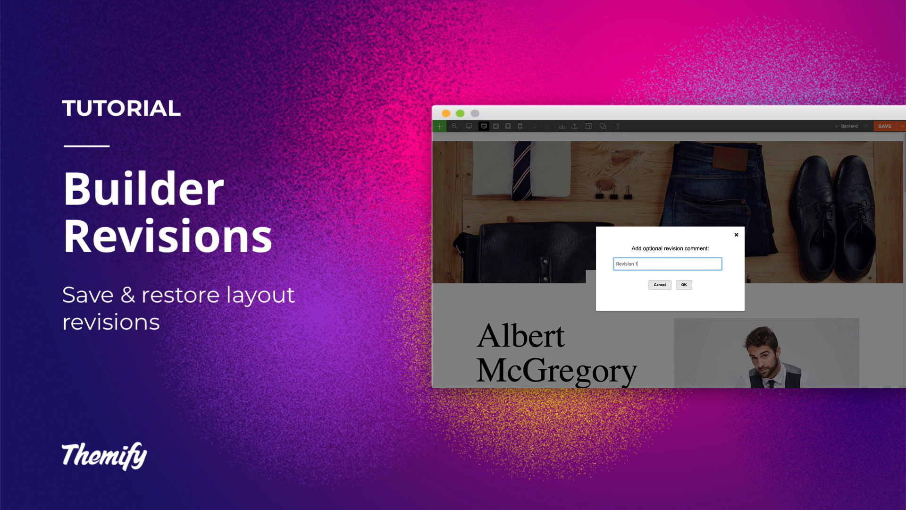
left_click(683, 284)
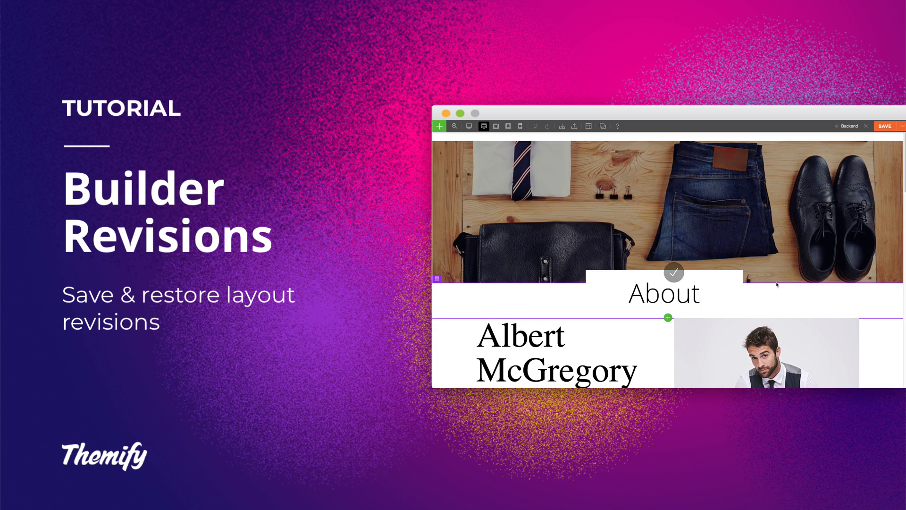
Replace the page with a prebuilt layout, then restore Revision 1 from saved revisions
left_click(589, 126)
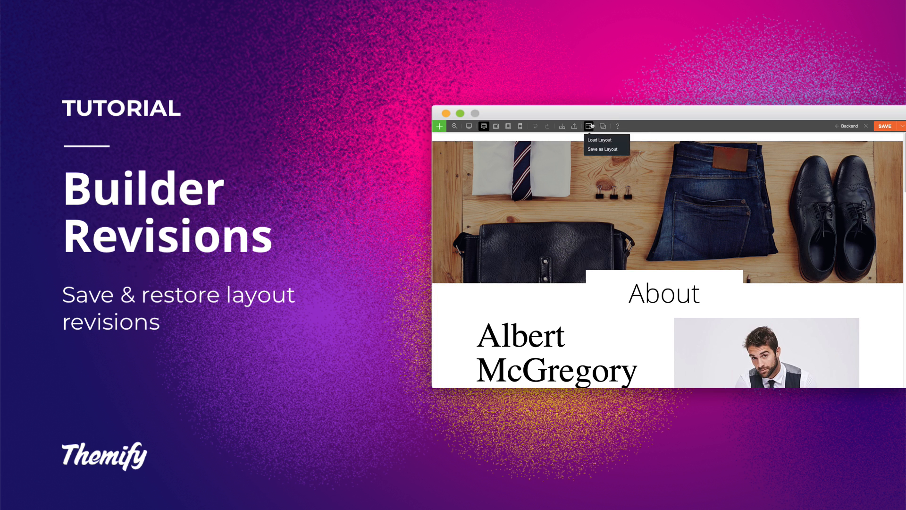
left_click(588, 126)
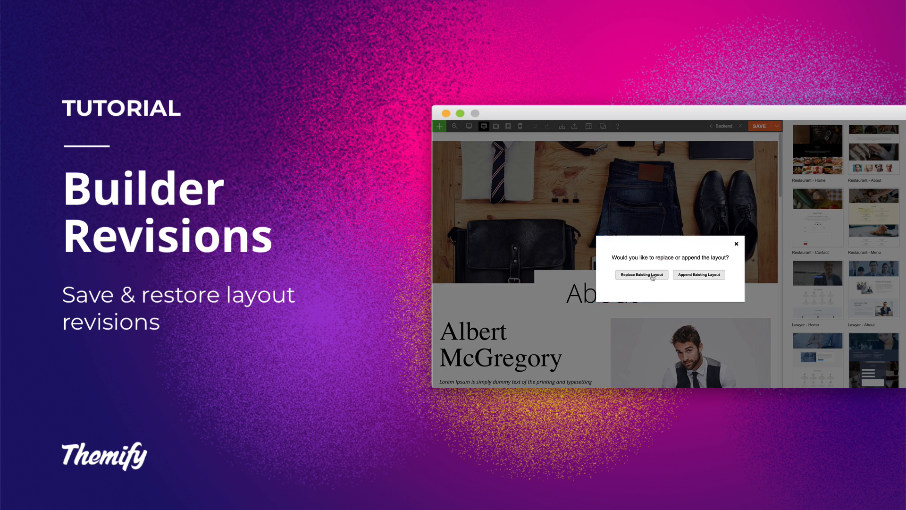
left_click(641, 273)
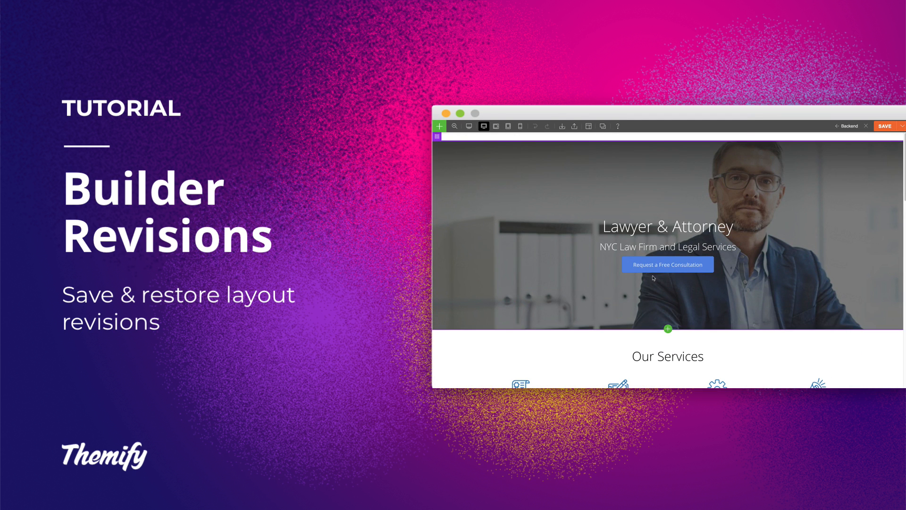
left_click(903, 126)
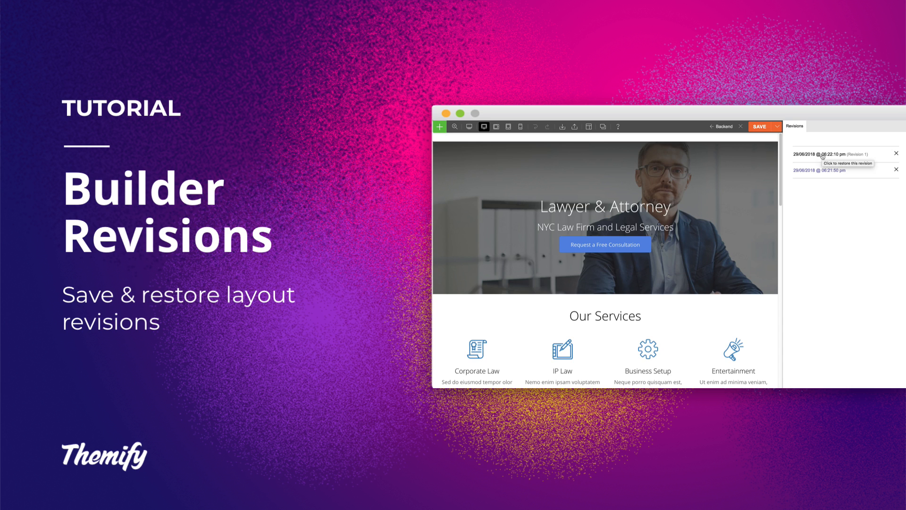
left_click(824, 154)
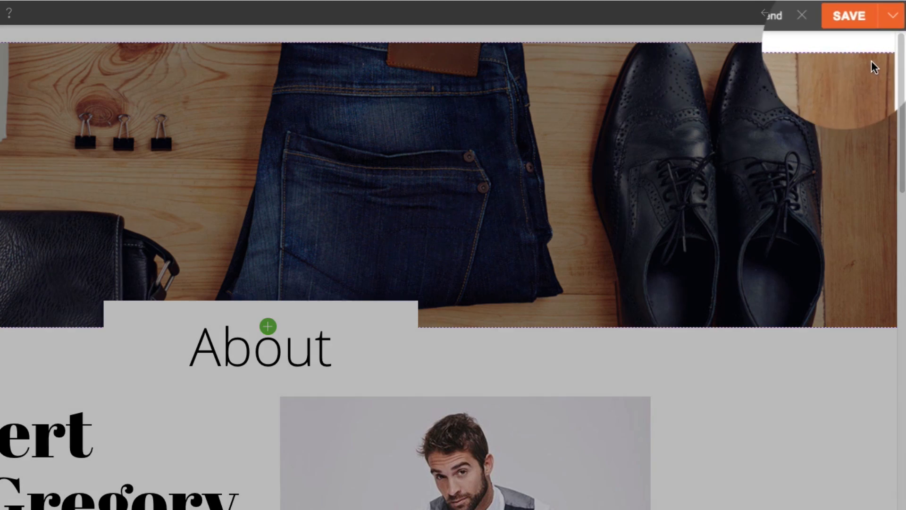
Open the dropdown beside SAVE to reveal the Save and Load Revision options
left_click(892, 16)
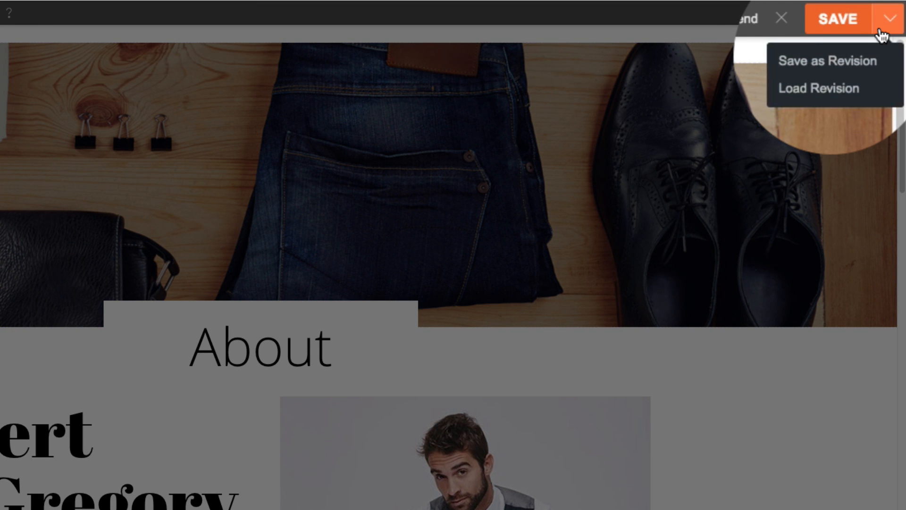
mouse_move(881, 52)
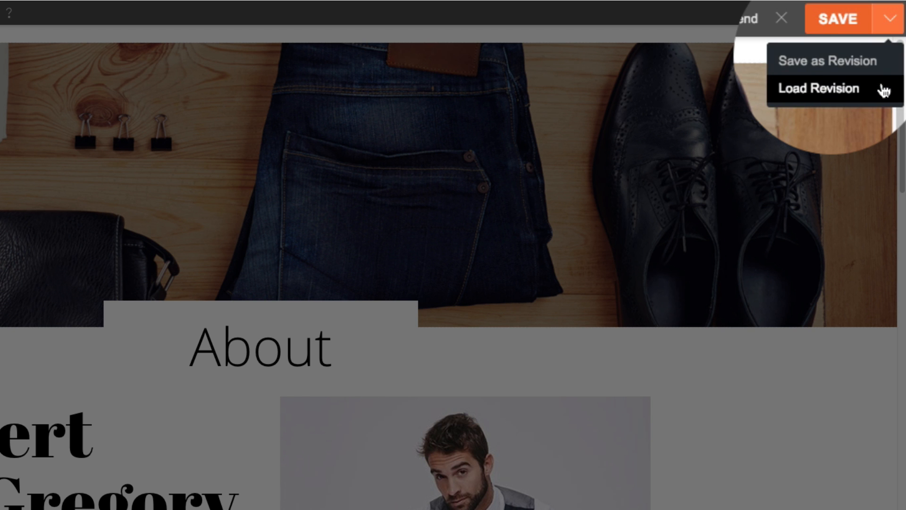
mouse_move(827, 60)
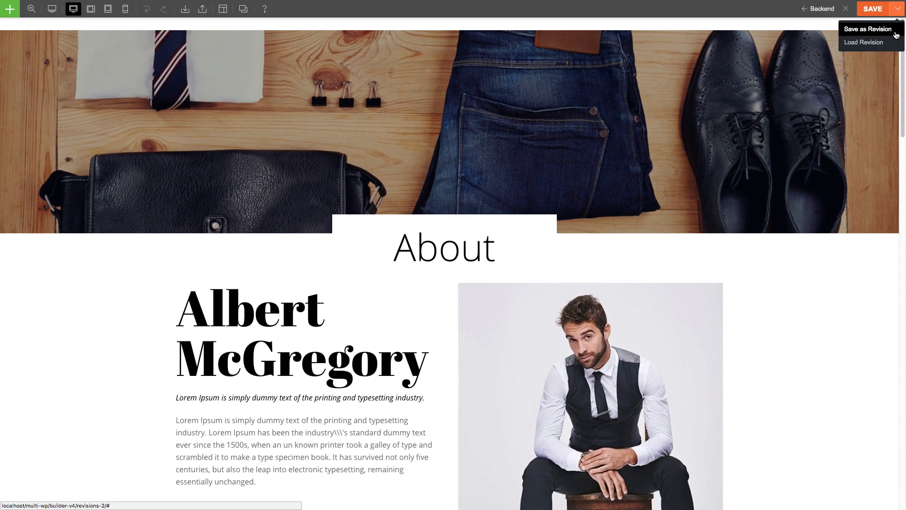
Save the About page as a new revision with the comment 'Revision 1'
left_click(867, 29)
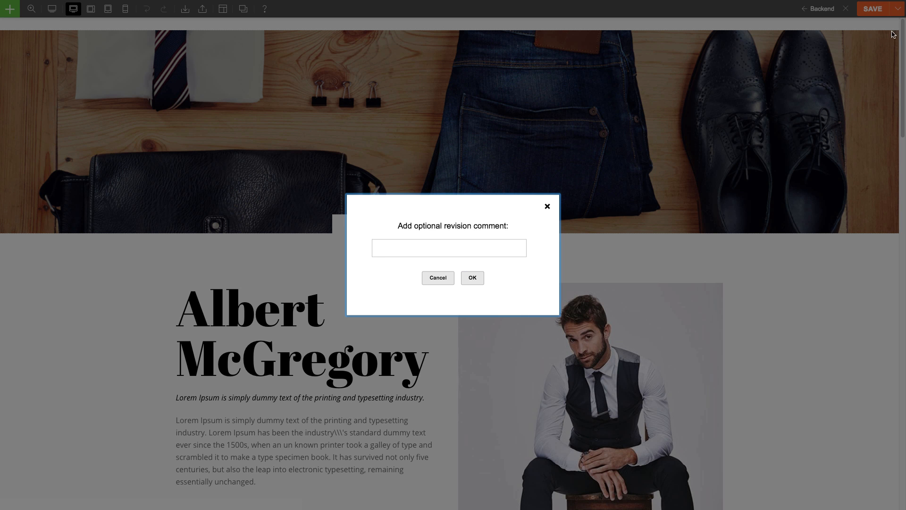
left_click(449, 248)
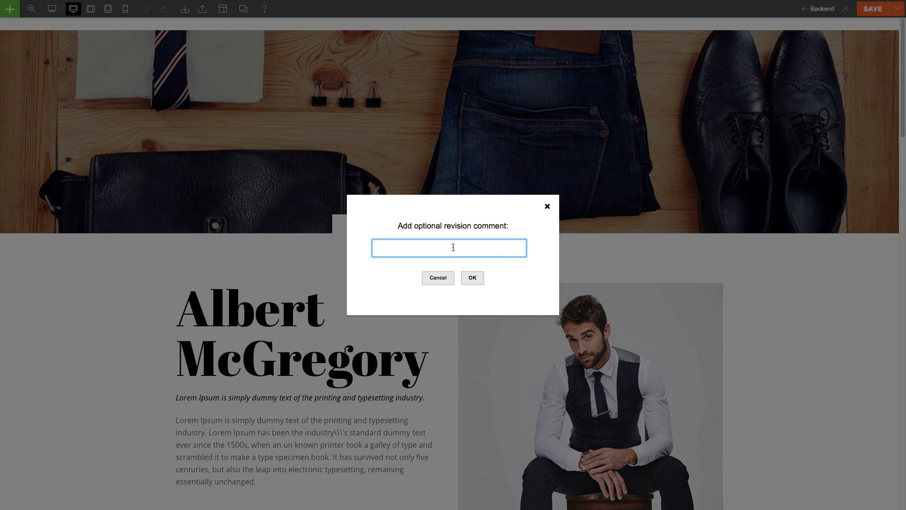
type("Revision 1")
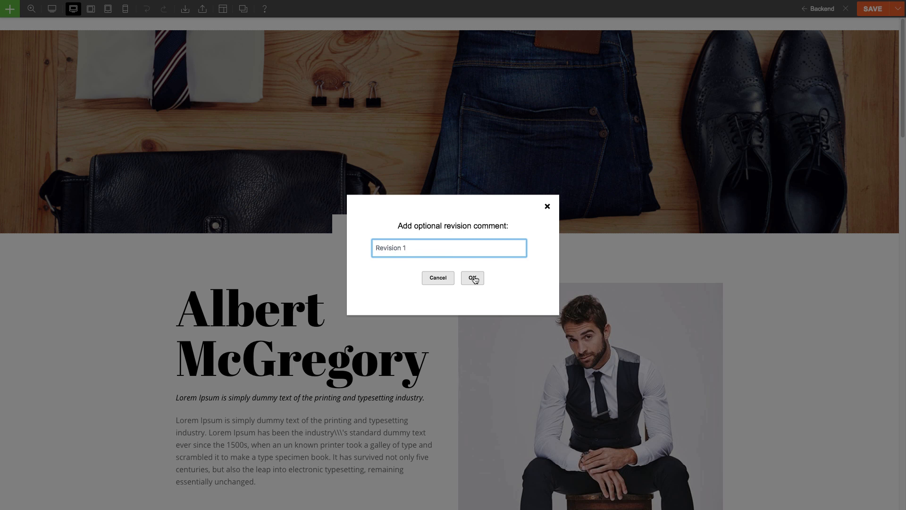
left_click(472, 278)
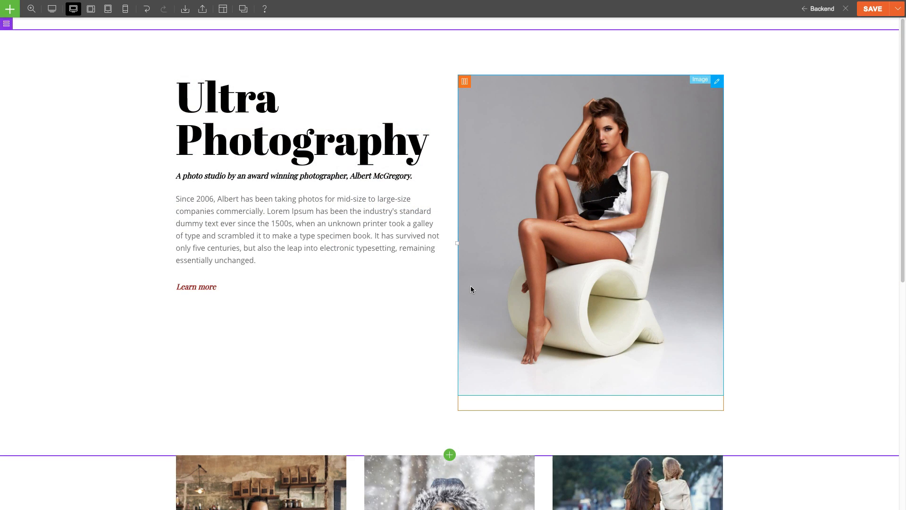
Save the Ultra Photography design as a revision commented 'Current Layout'
scroll("down", 3)
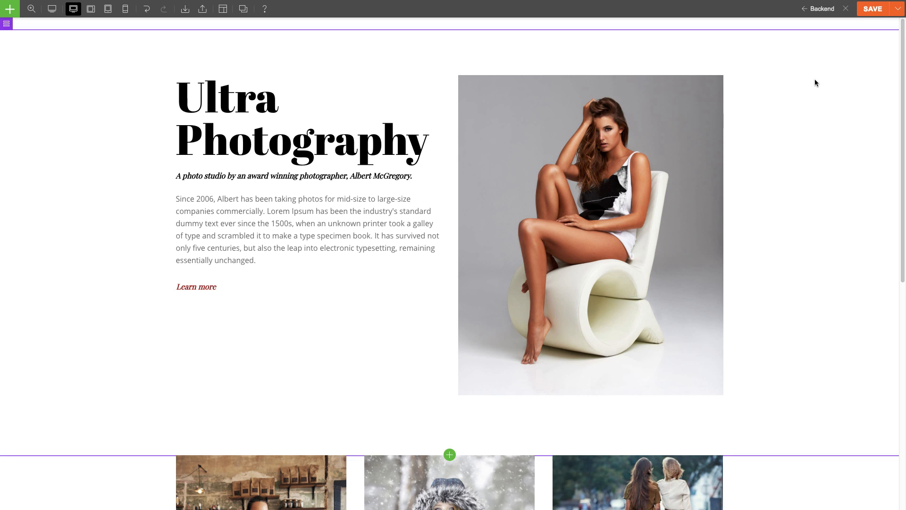
left_click(899, 8)
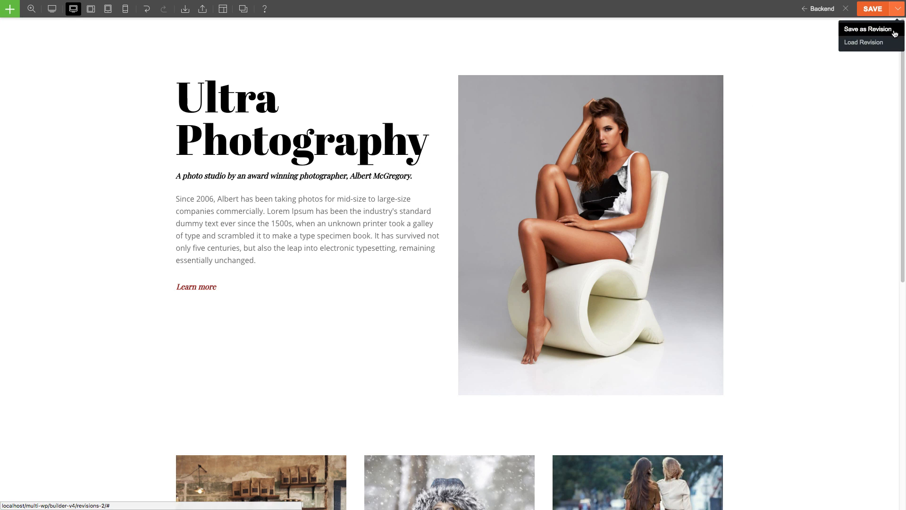
left_click(868, 29)
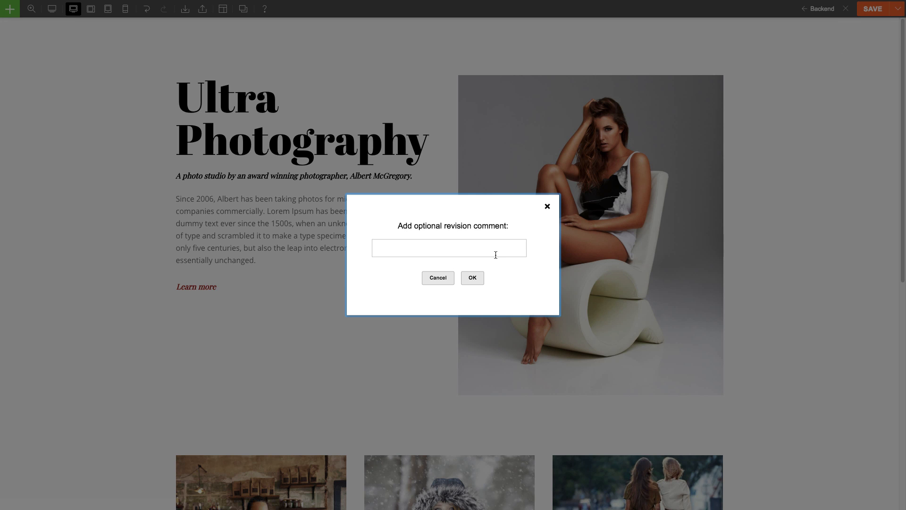
type("Current Layout")
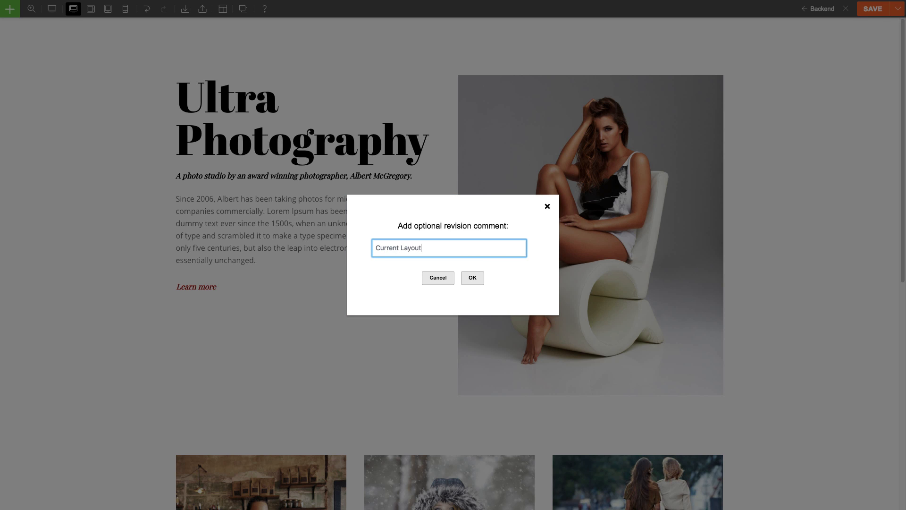
mouse_move(479, 285)
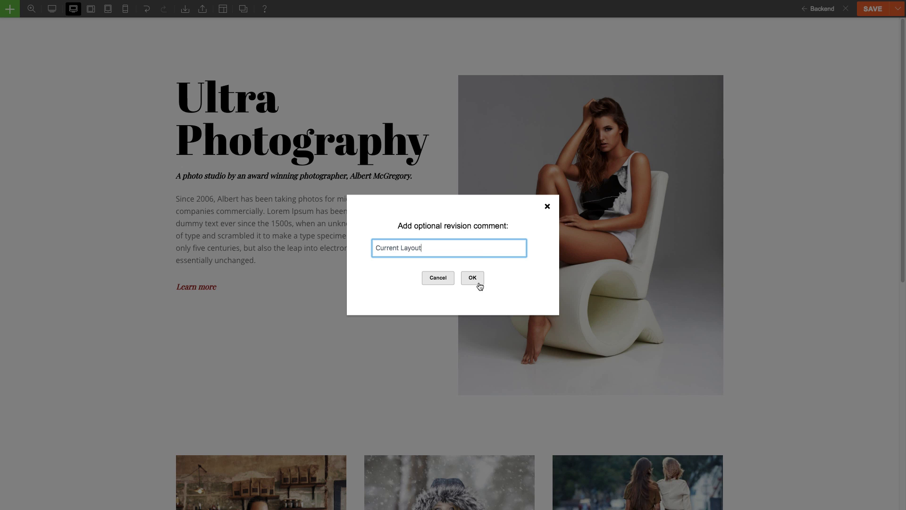
left_click(472, 278)
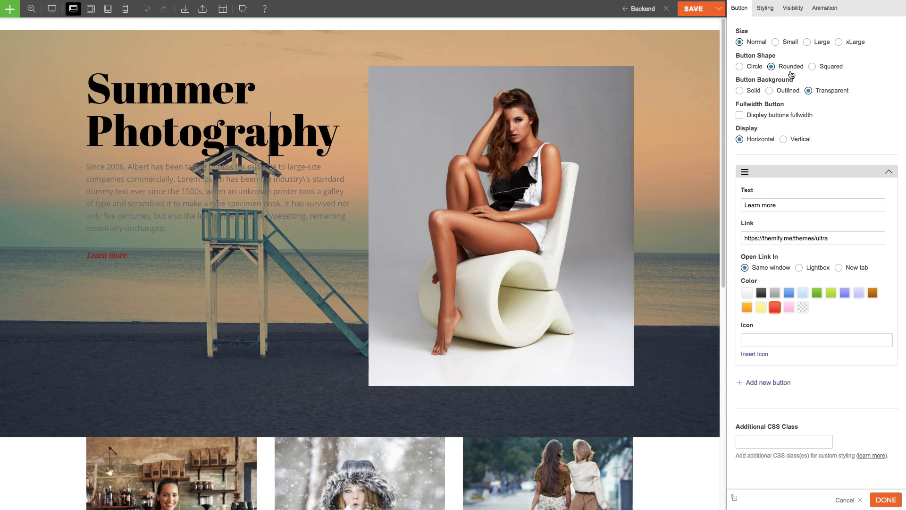
Finish the outlined Learn more button, adjust the column margins, and style the hero row
left_click(769, 90)
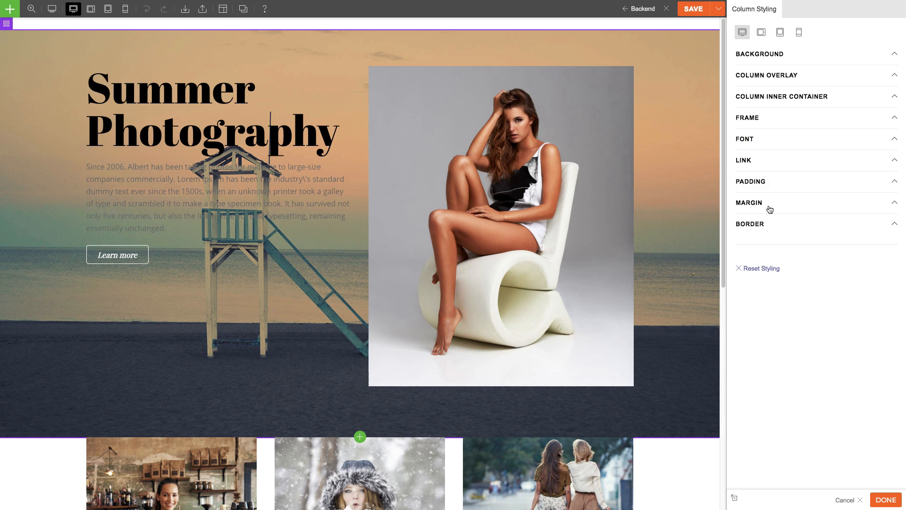
left_click(745, 139)
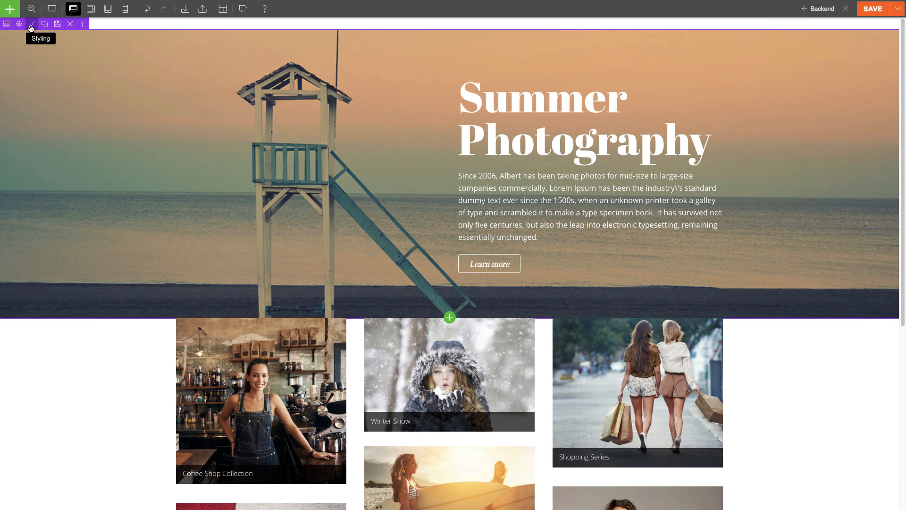
left_click(31, 24)
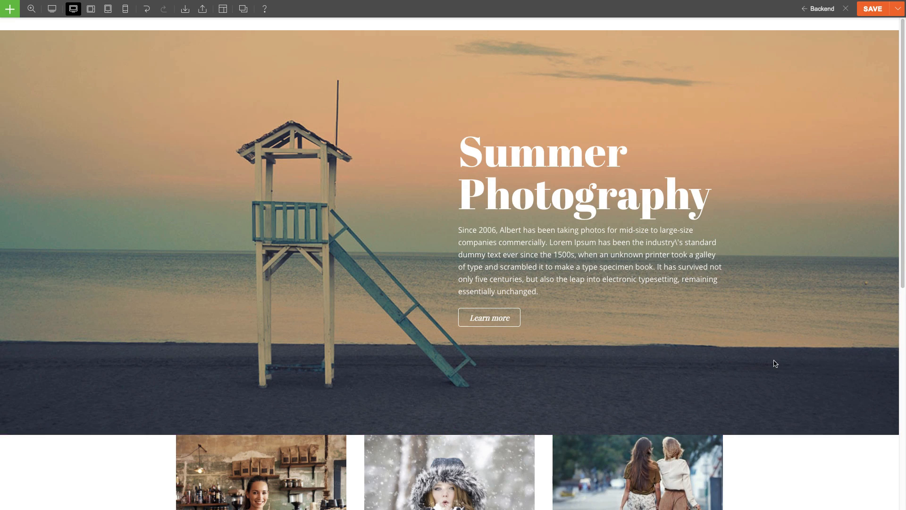
mouse_move(742, 363)
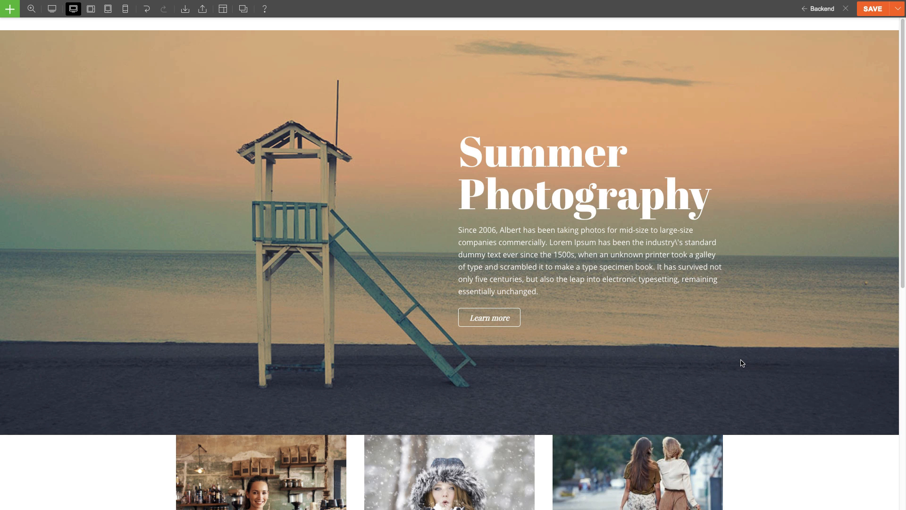
Open Load Revision from the SAVE dropdown to list the saved revisions
scroll("down", 3)
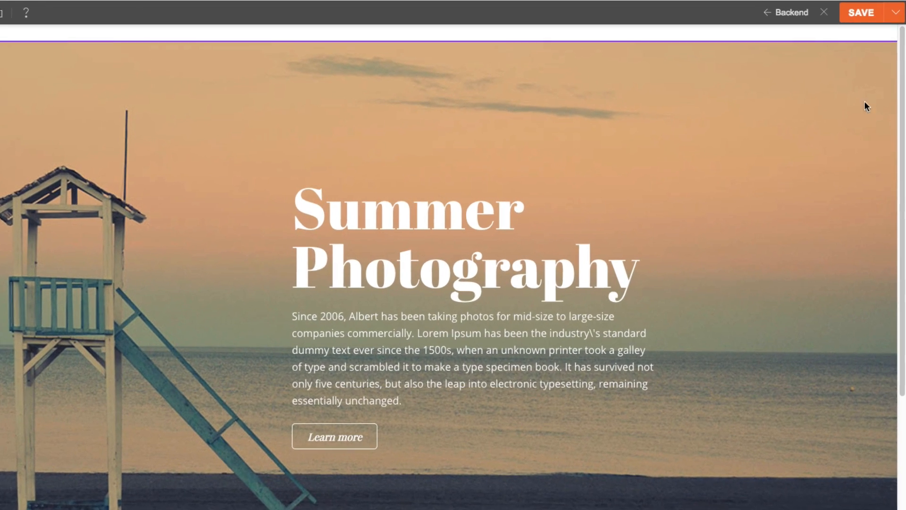
left_click(895, 11)
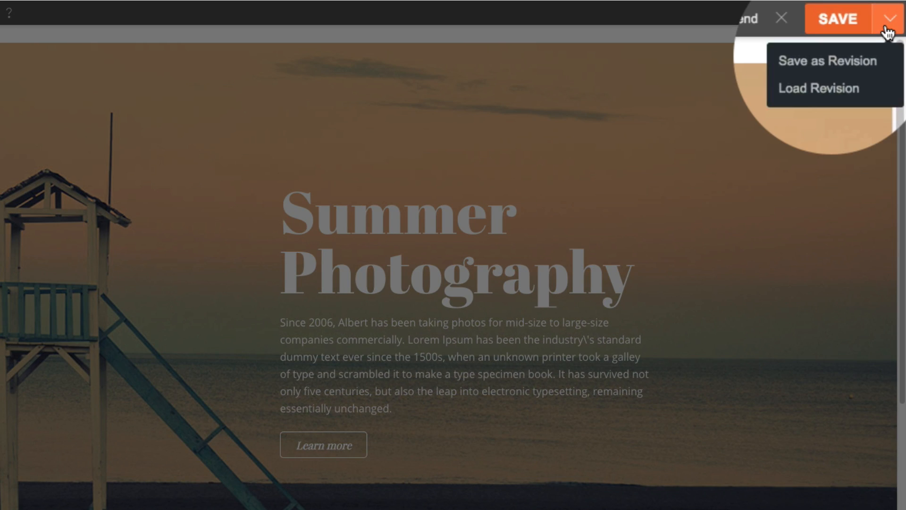
mouse_move(819, 88)
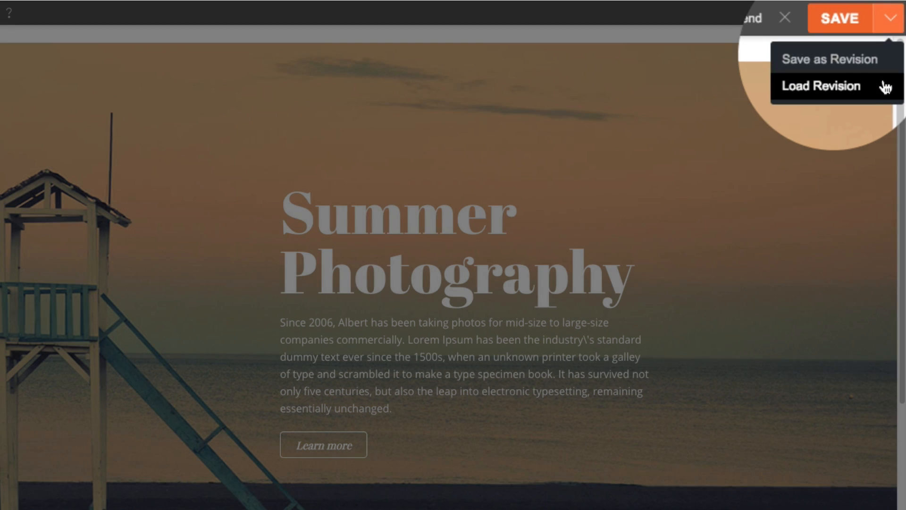
left_click(821, 86)
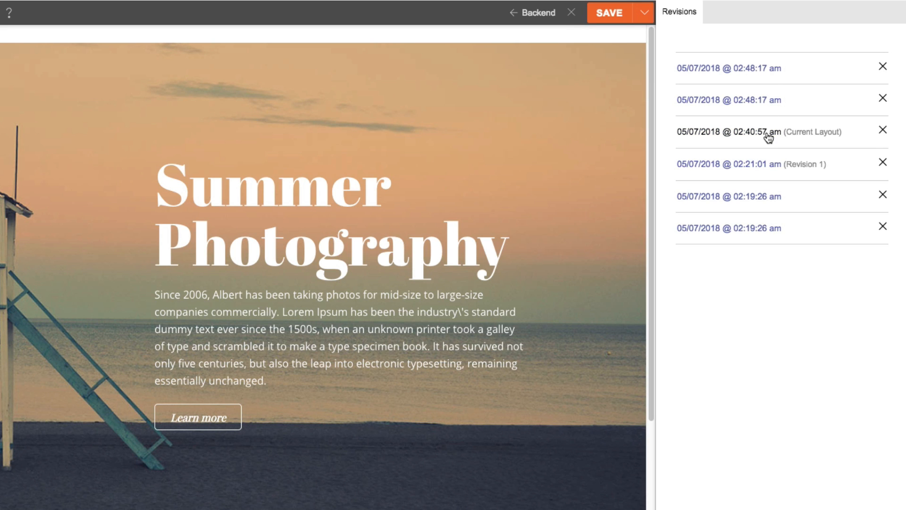
mouse_move(767, 132)
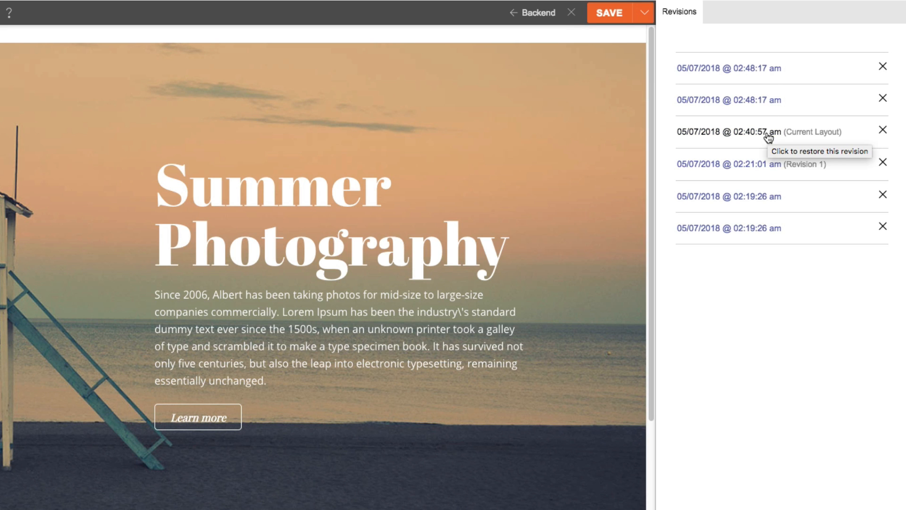
mouse_move(772, 144)
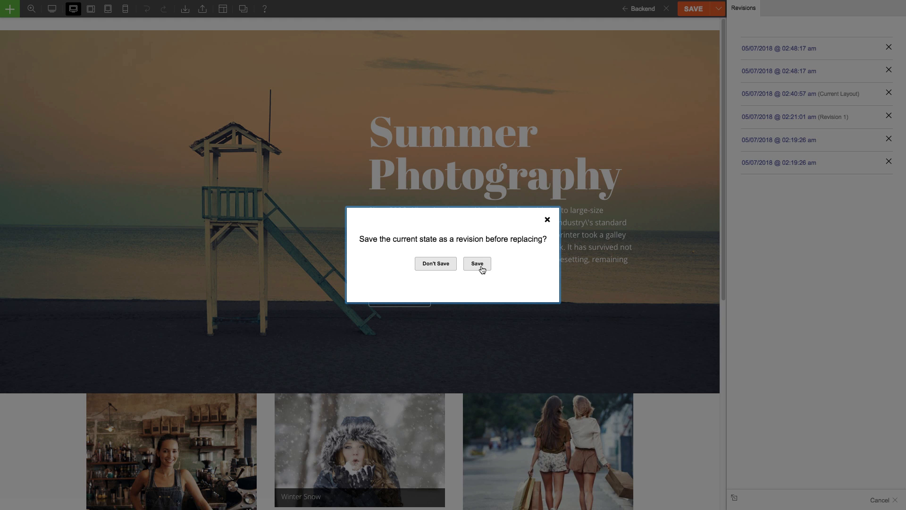
Save the Summer Photography state as revision 'New Layout' before restoring Current Layout
left_click(477, 264)
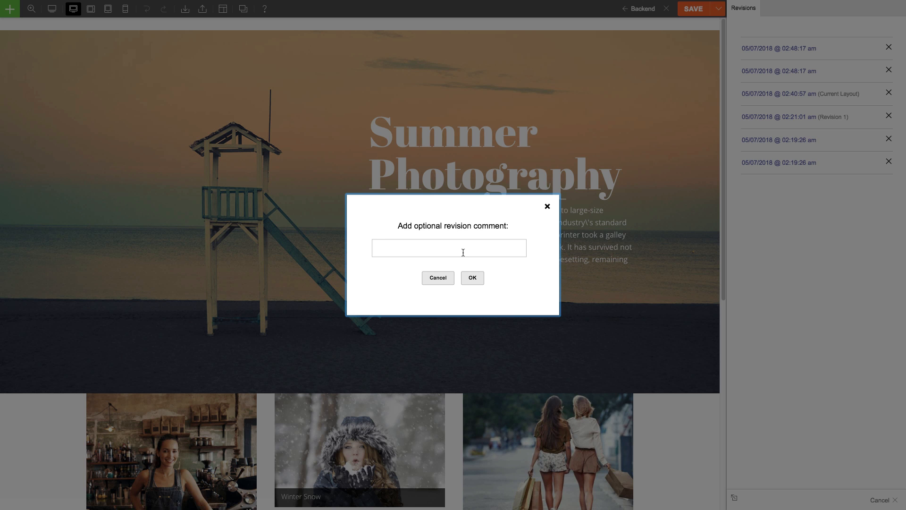
left_click(450, 248)
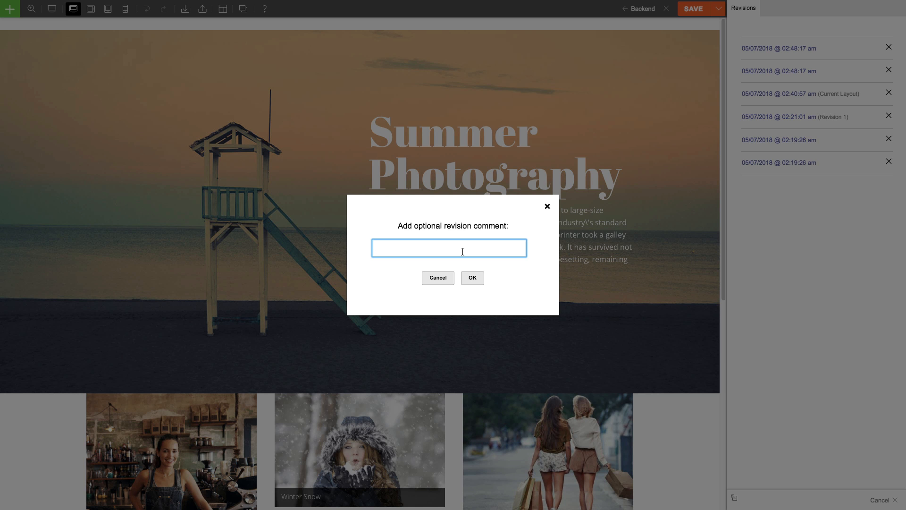
type("New Layout")
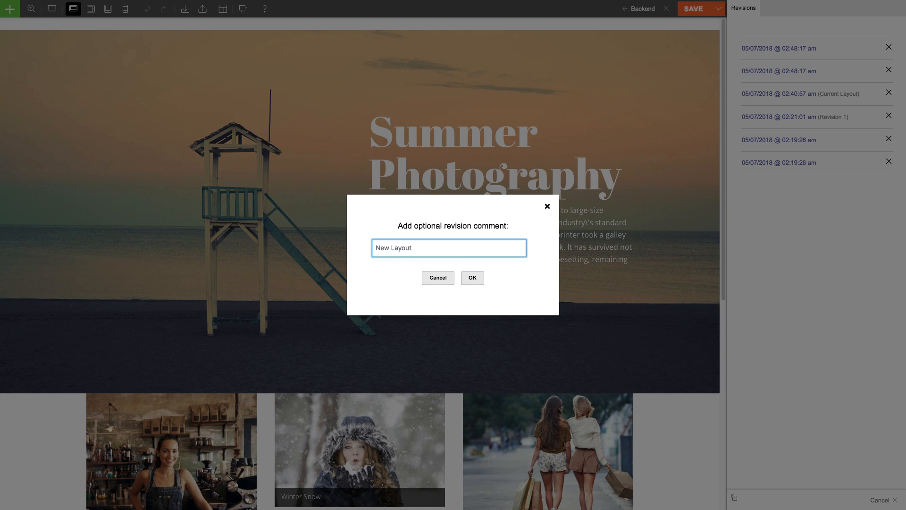
left_click(472, 278)
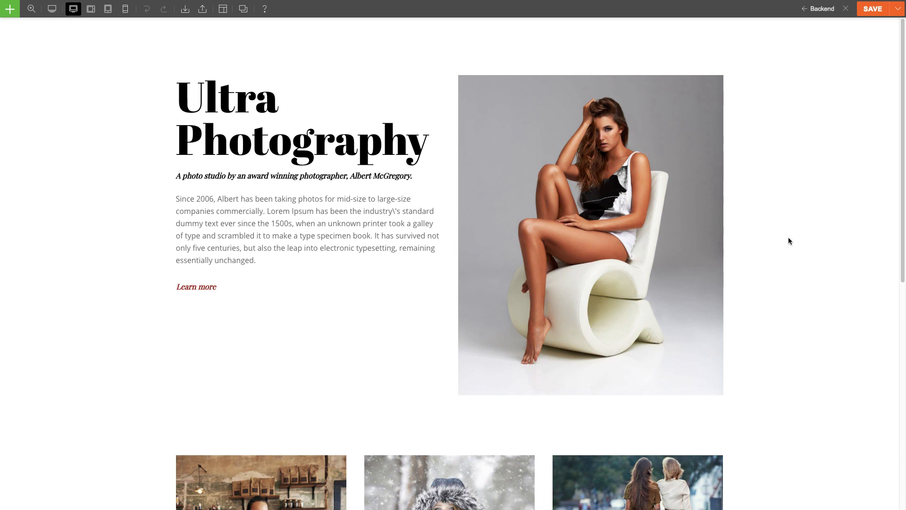
Reopen Load Revision from the SAVE dropdown to confirm the New Layout entry
left_click(873, 9)
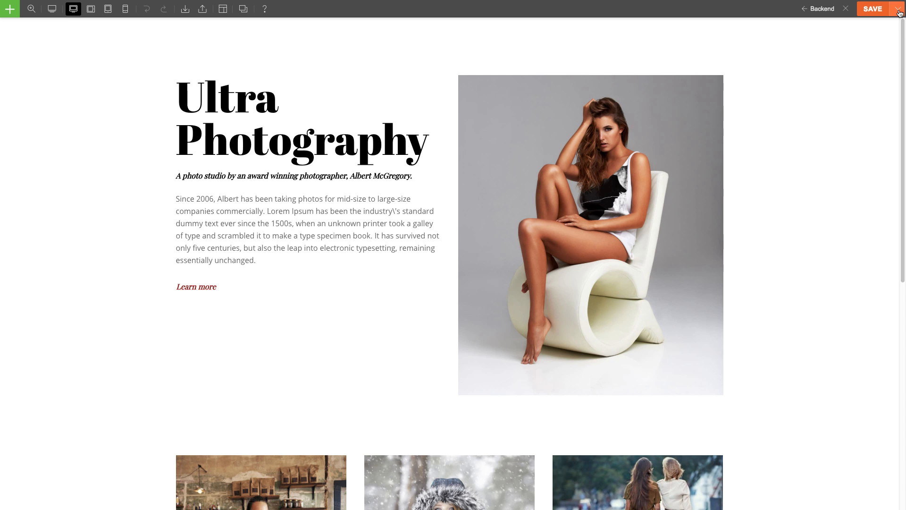
left_click(899, 8)
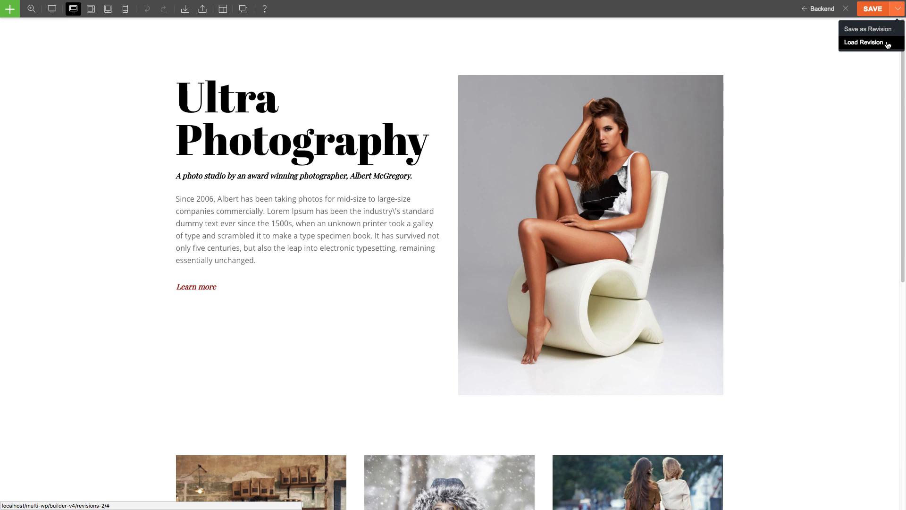
left_click(863, 42)
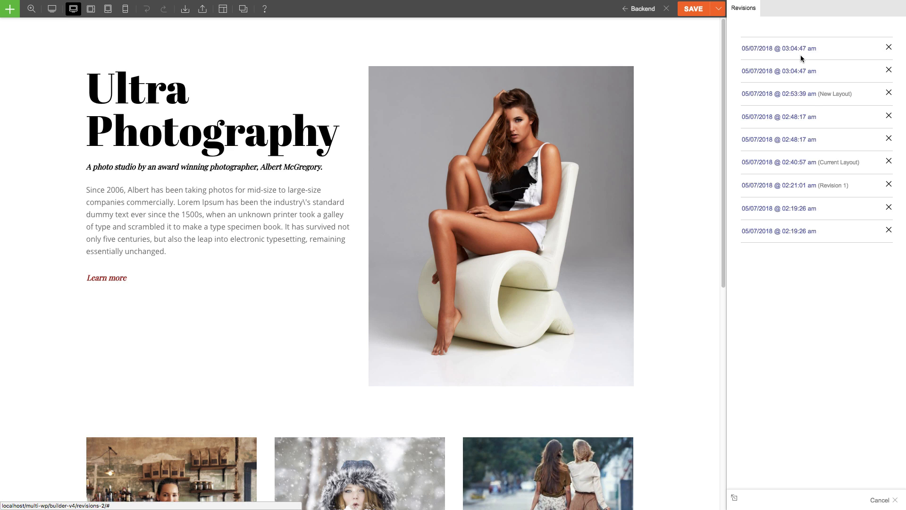